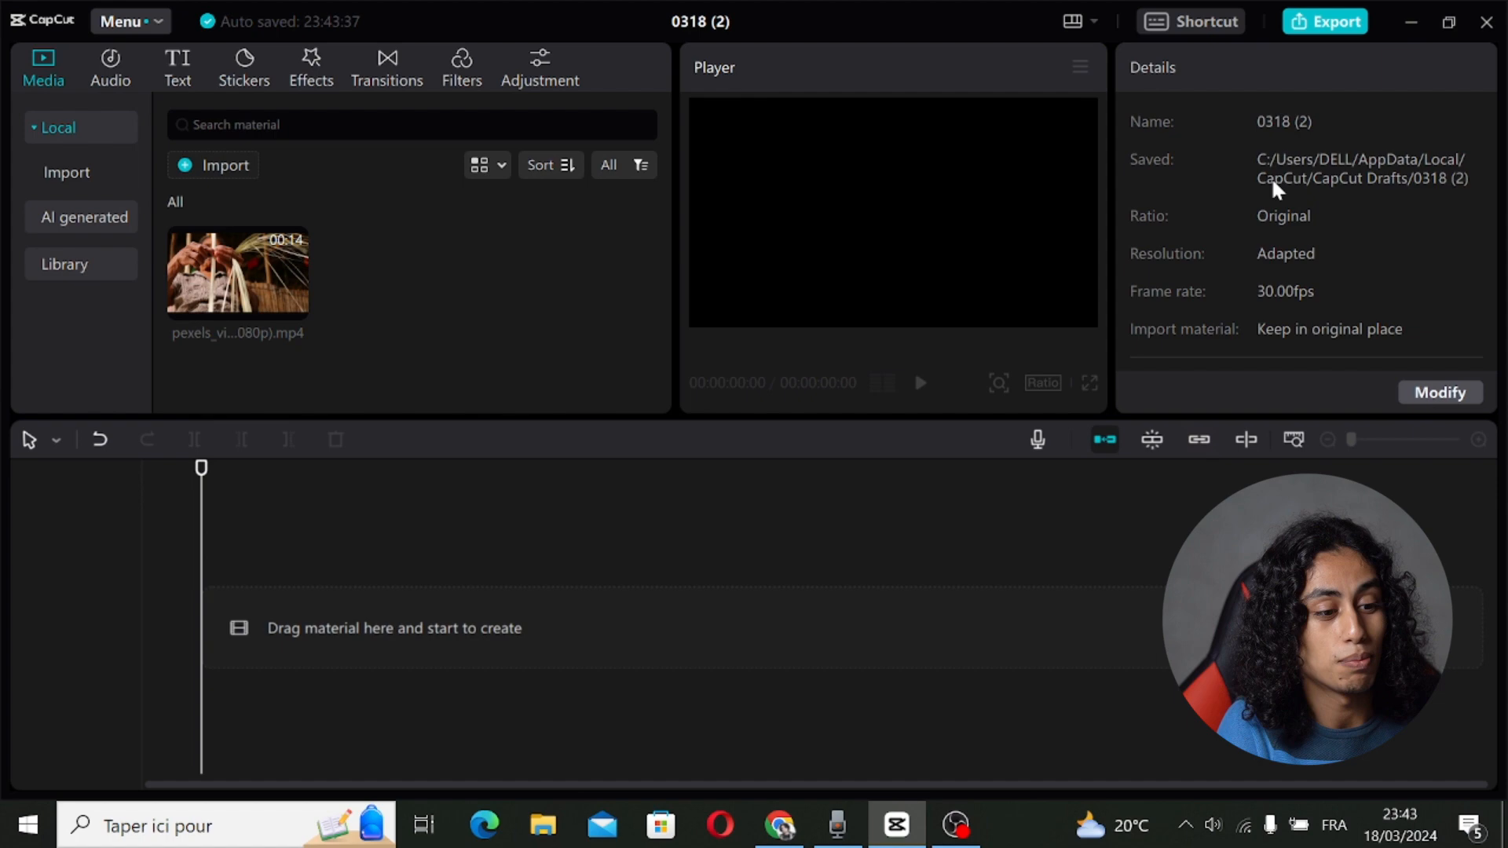
mouse_move(726, 219)
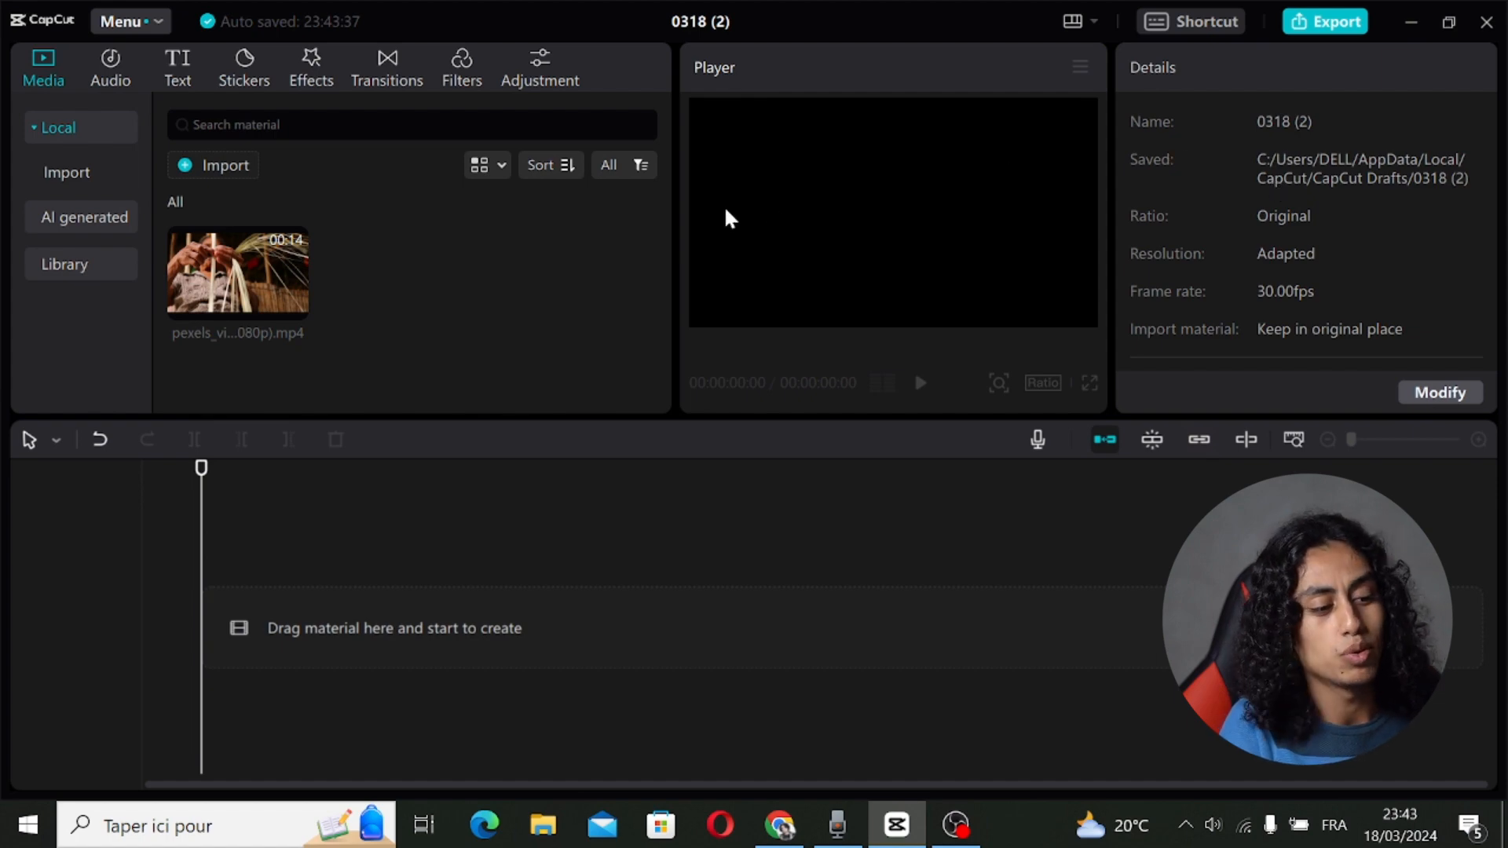
mouse_move(258, 277)
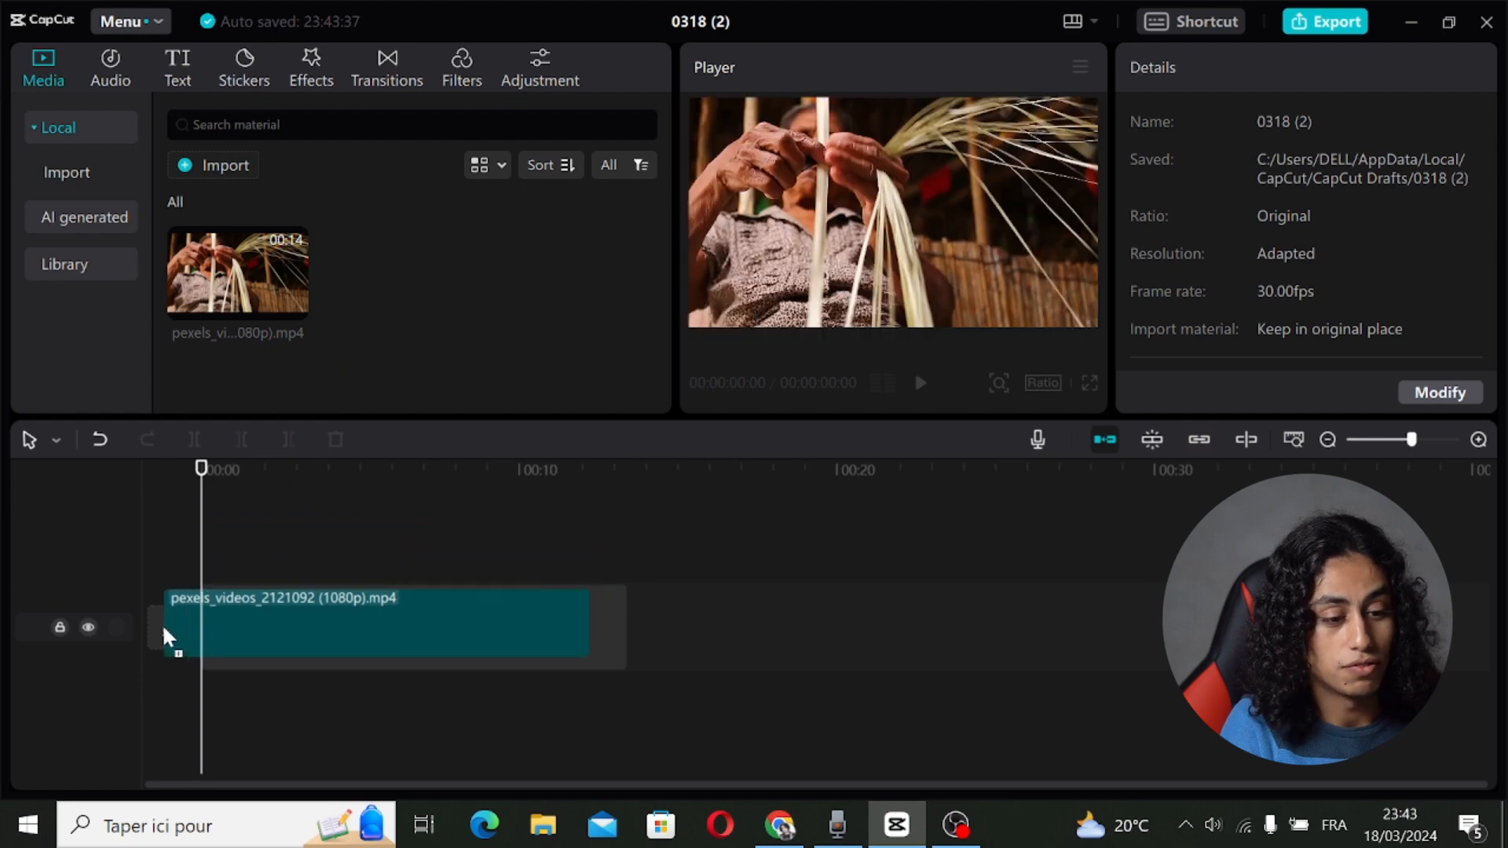
- Select the weaving clip to show its Video properties, then preview about four seconds
click(385, 625)
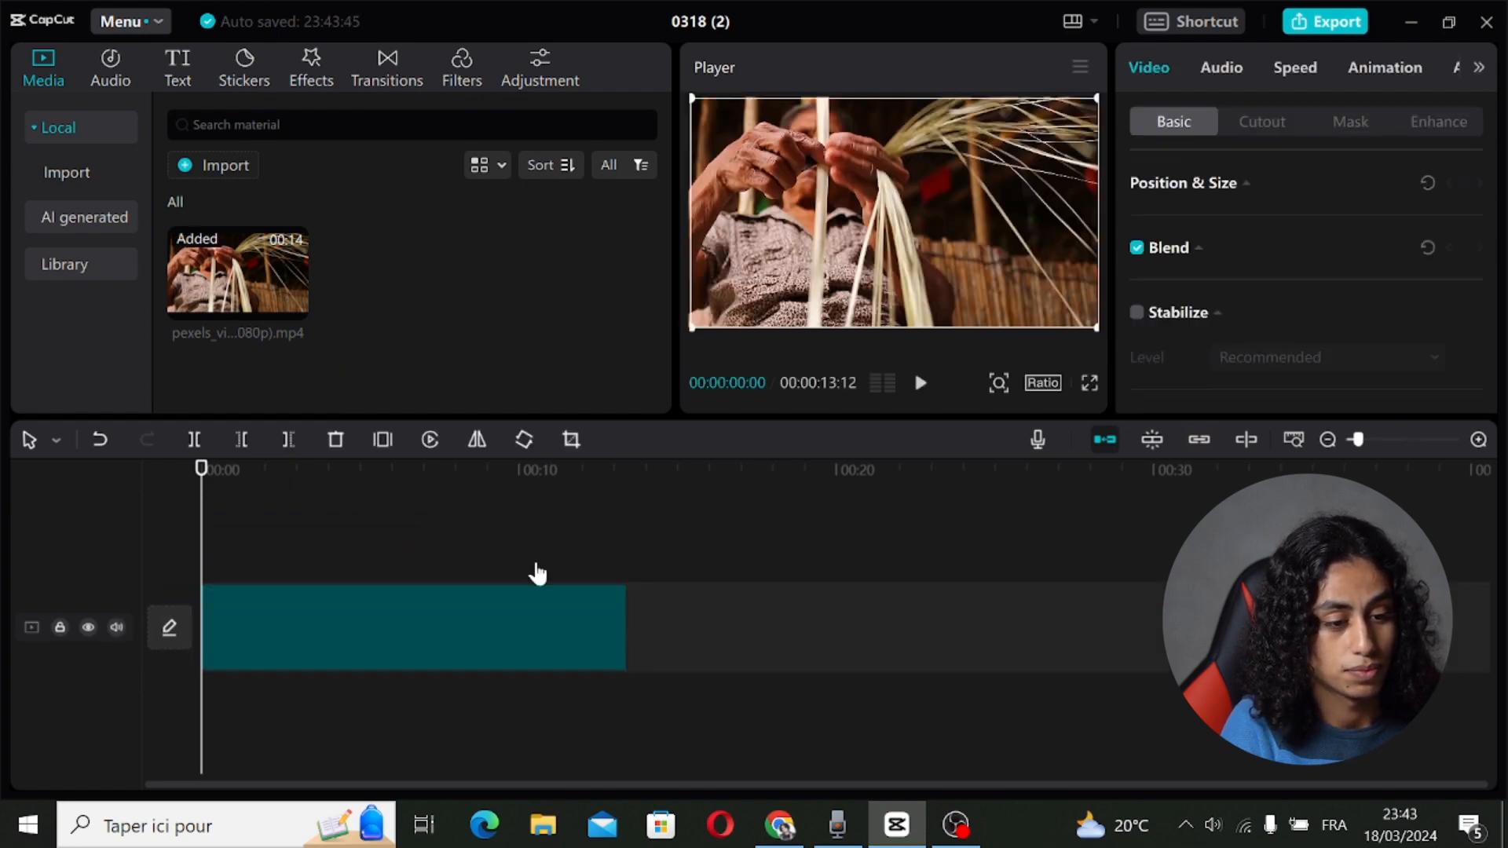
click(918, 382)
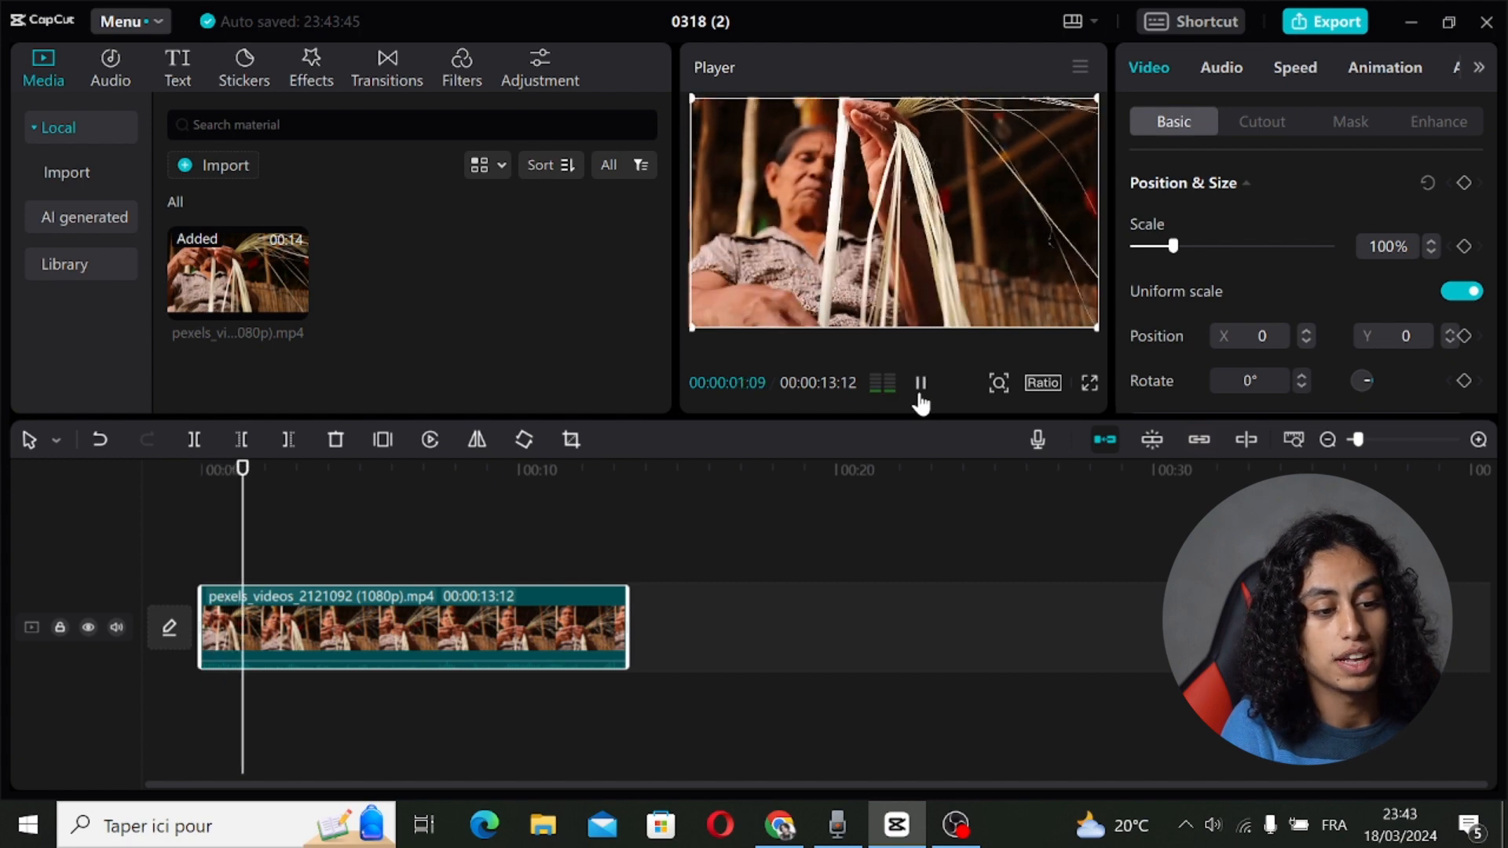
click(918, 382)
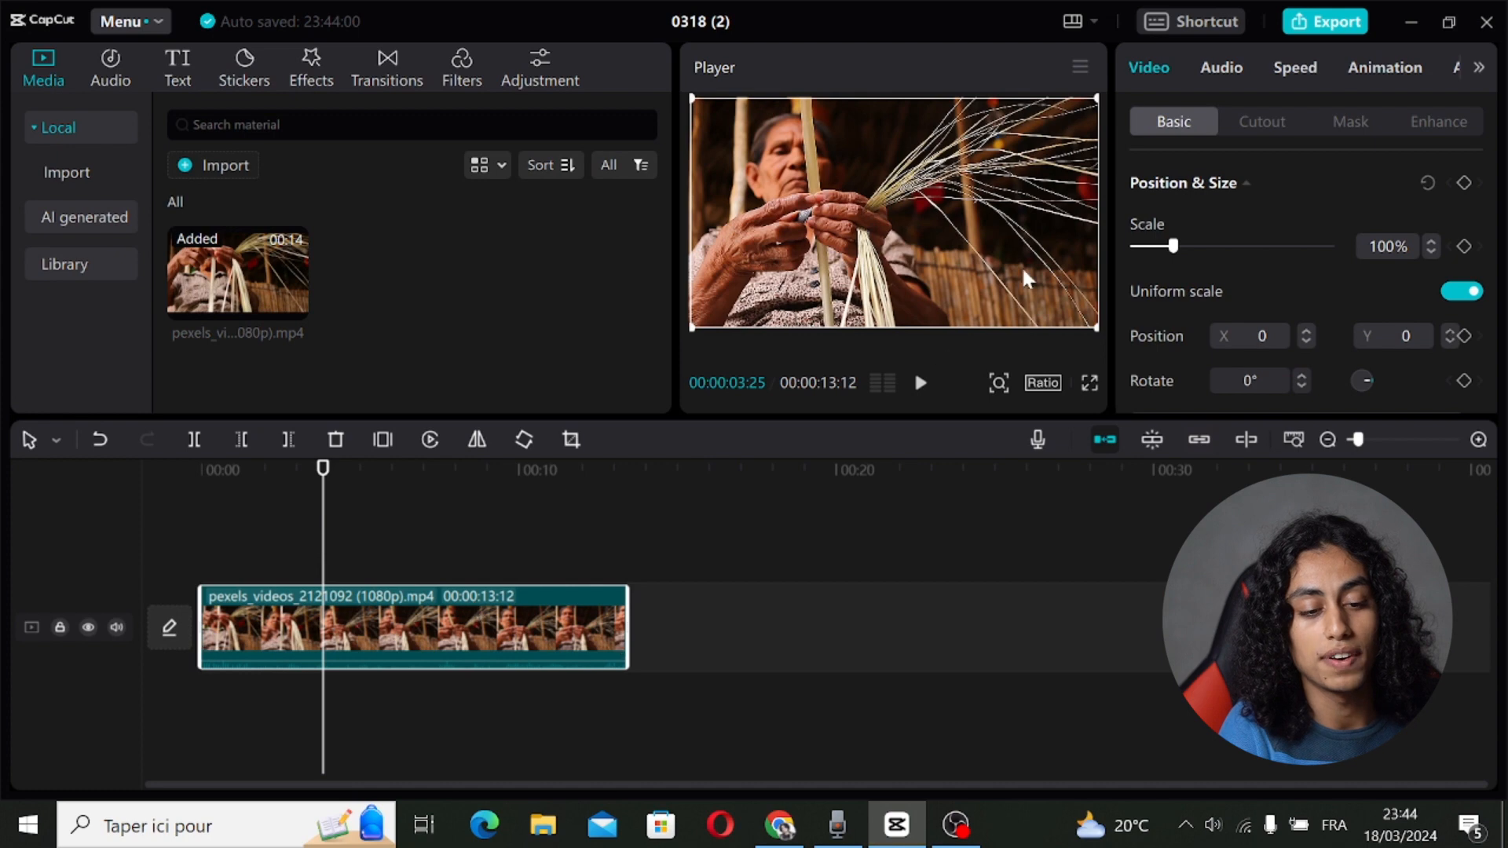
mouse_move(1315, 79)
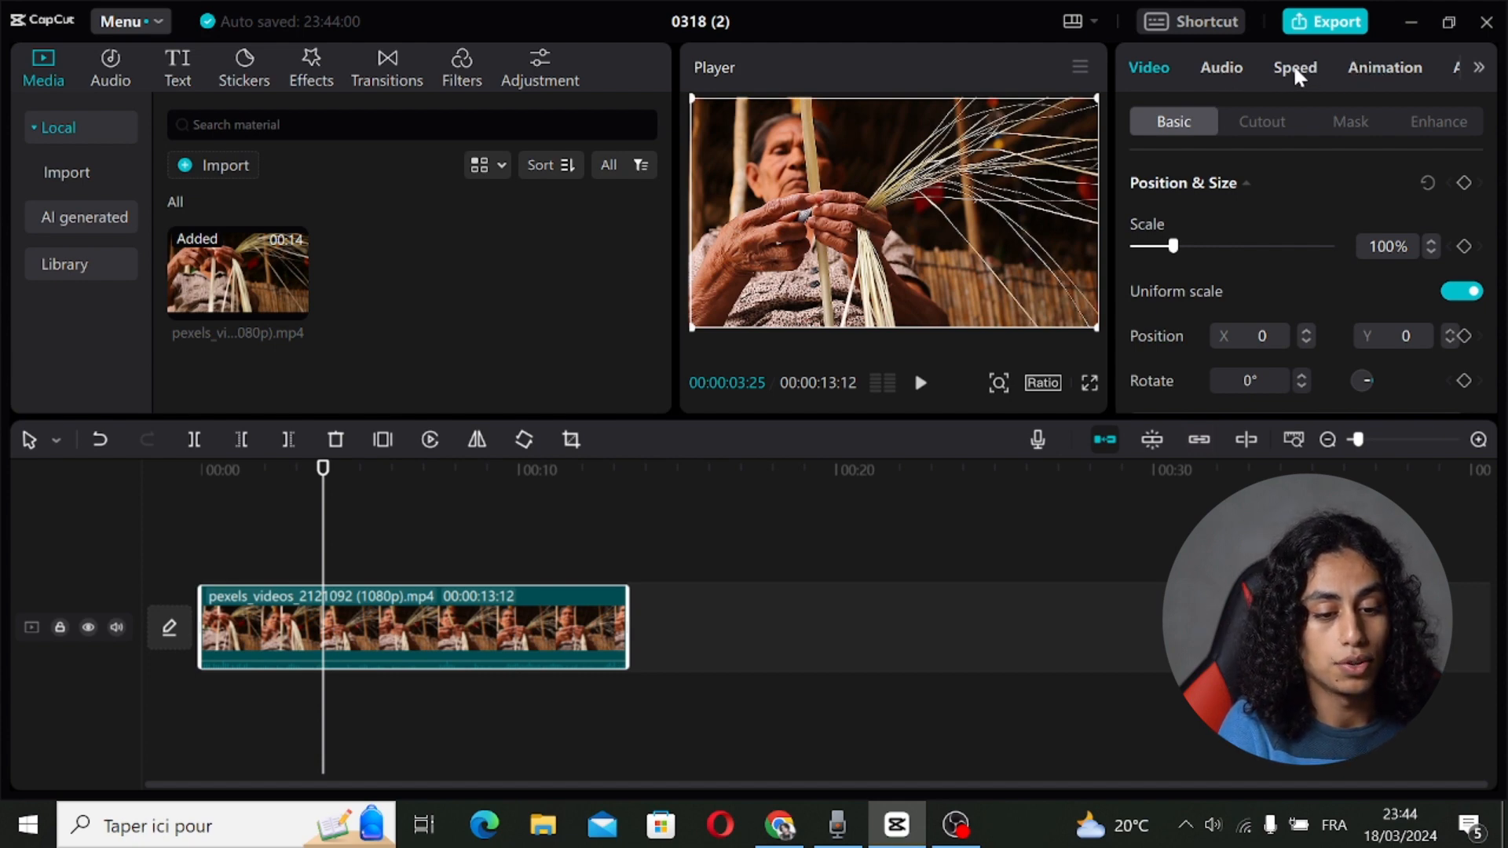
- Set the weaving clip's speed to 0.7x, about 19.2 seconds long, and play it back
click(1294, 67)
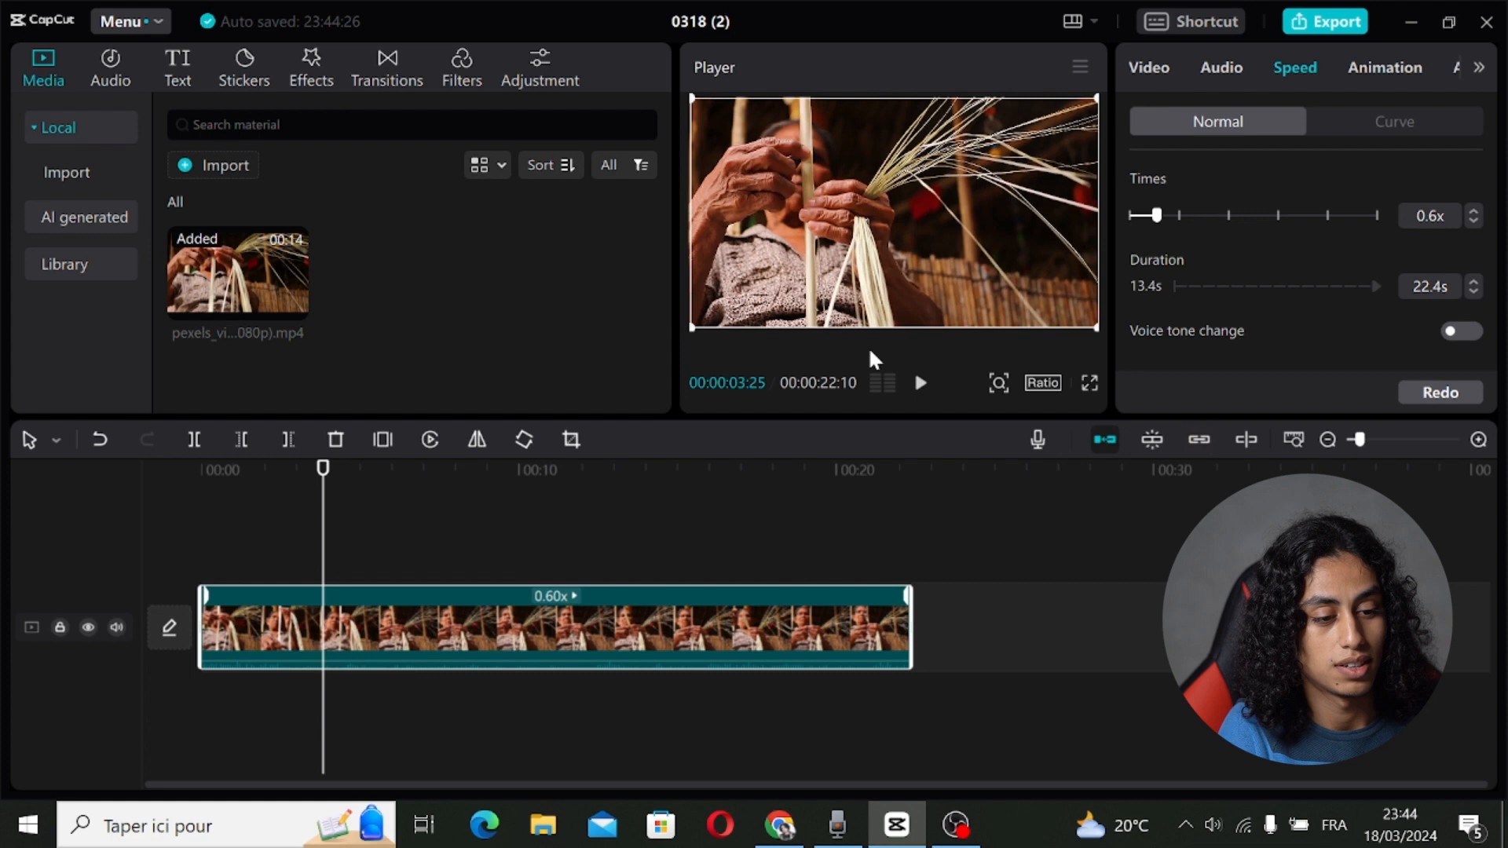
click(918, 382)
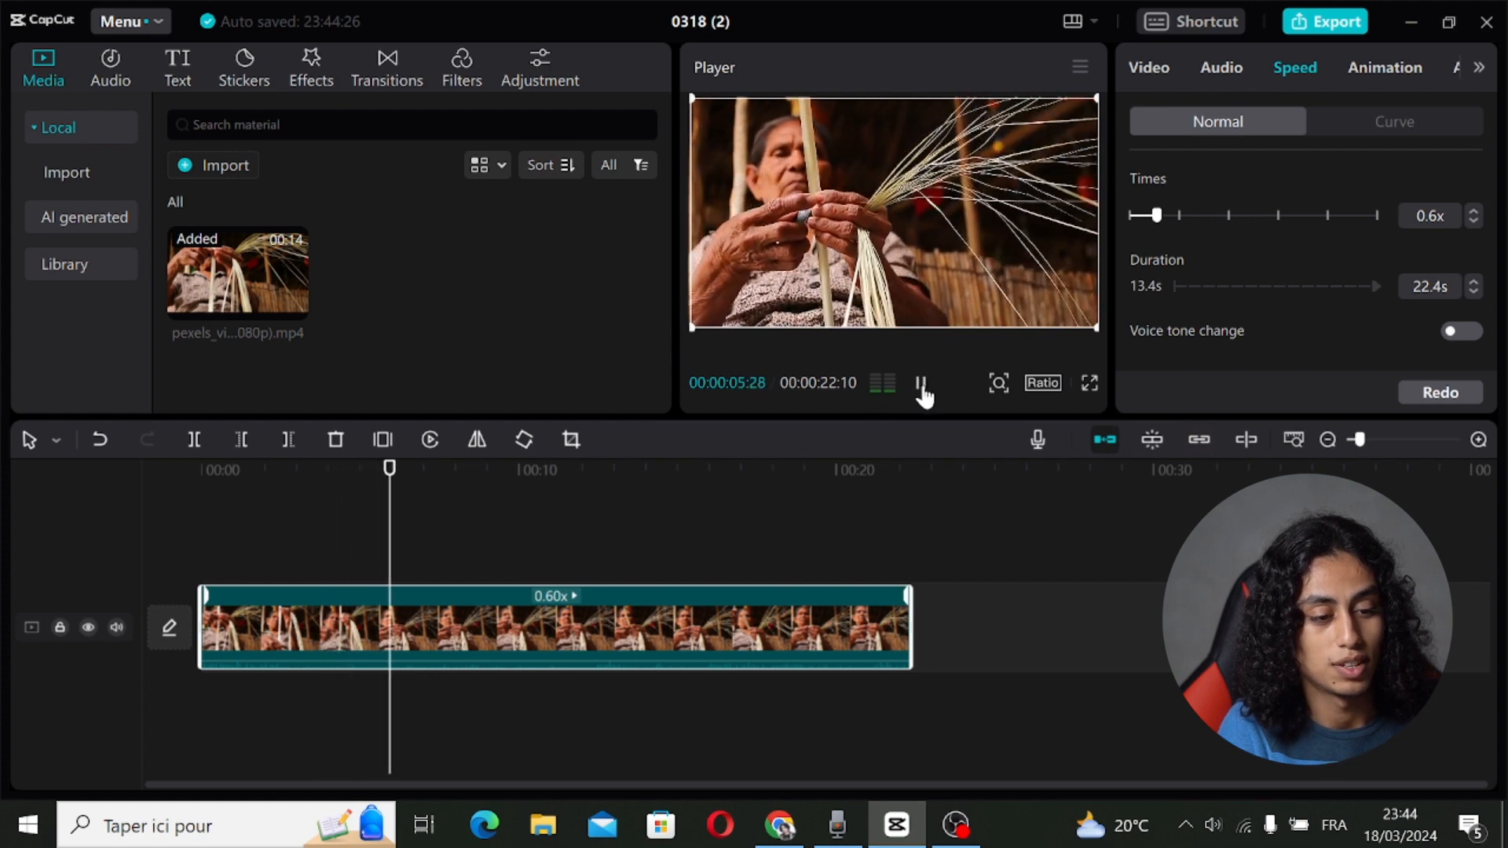
click(919, 383)
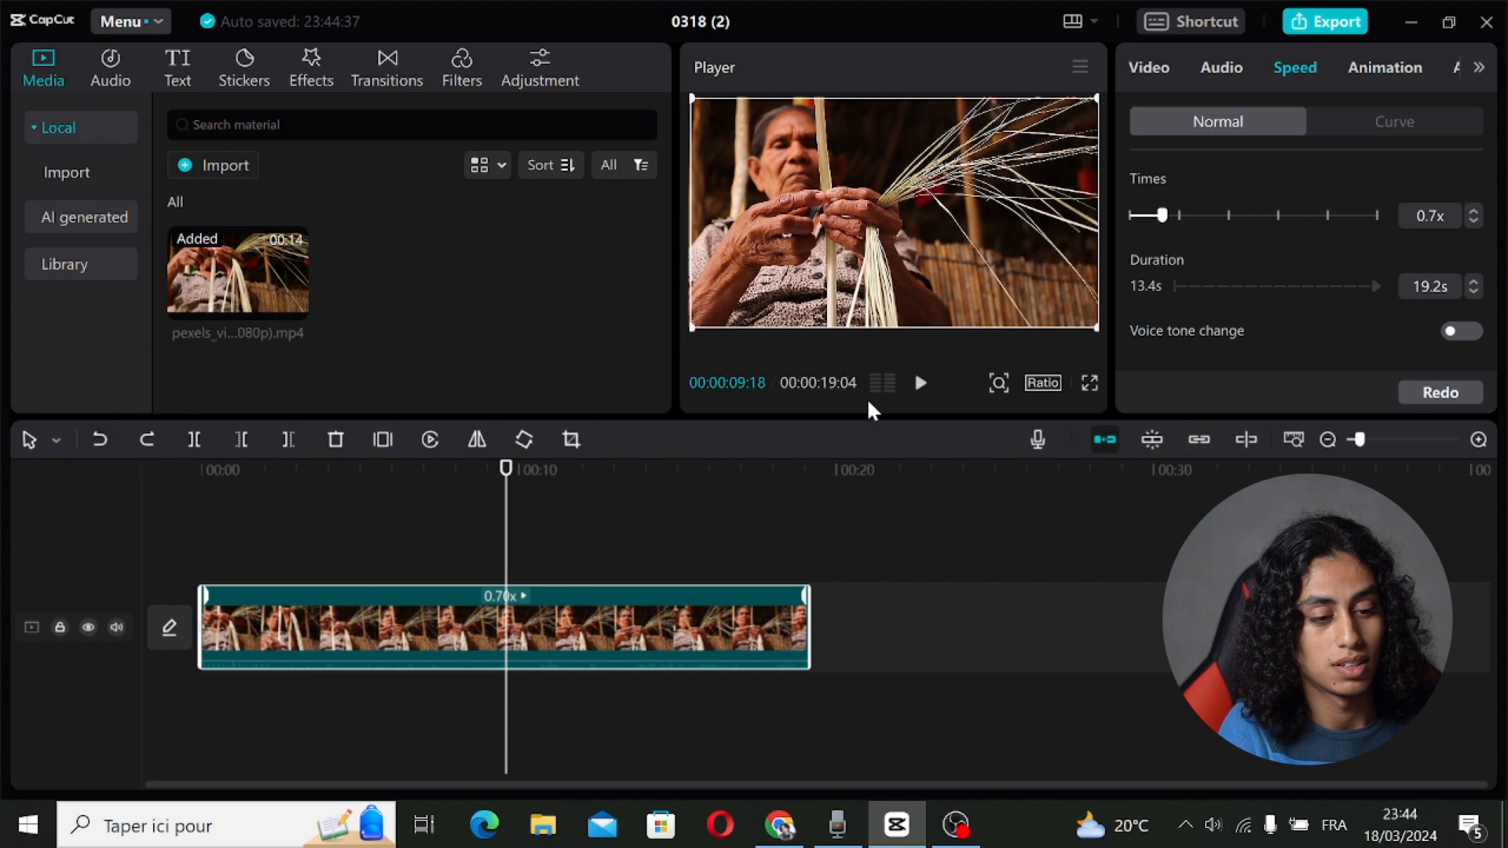
click(918, 383)
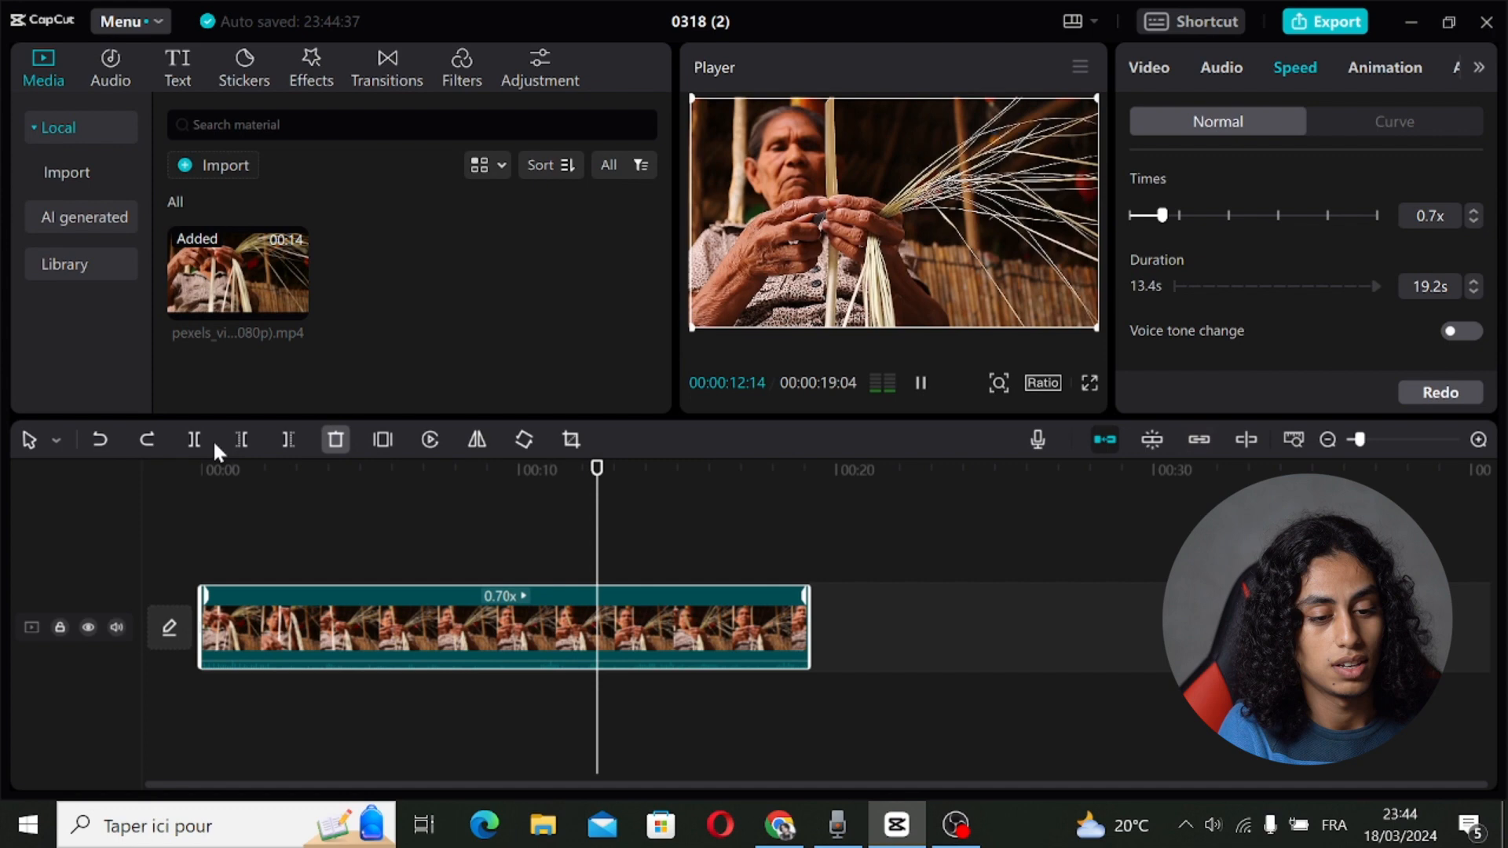
- Undo the speed change, replay the 13.4-second clip at normal speed, and reselect it
click(100, 440)
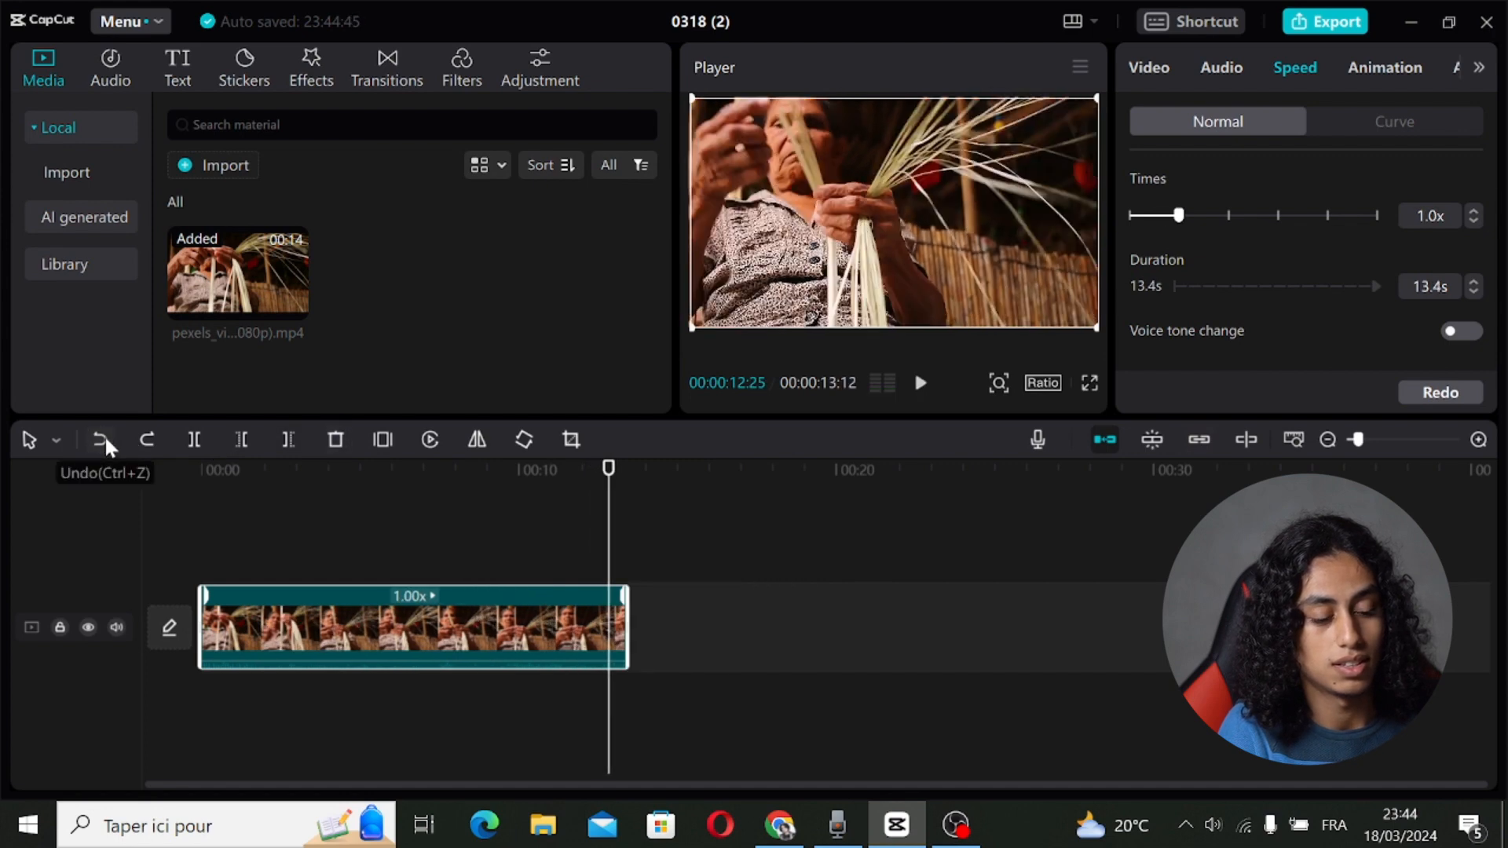
click(104, 440)
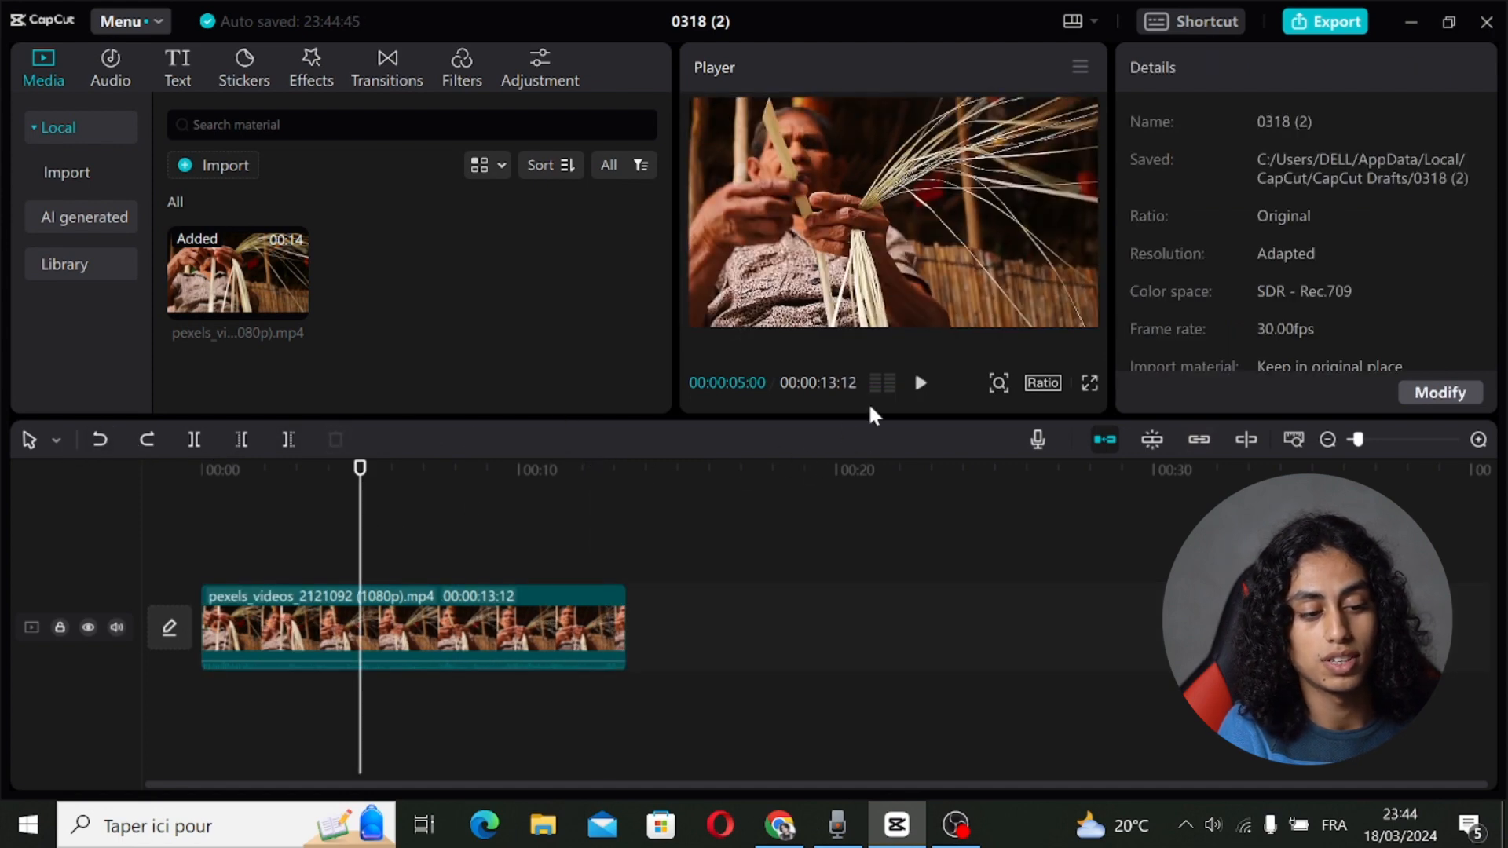
click(918, 383)
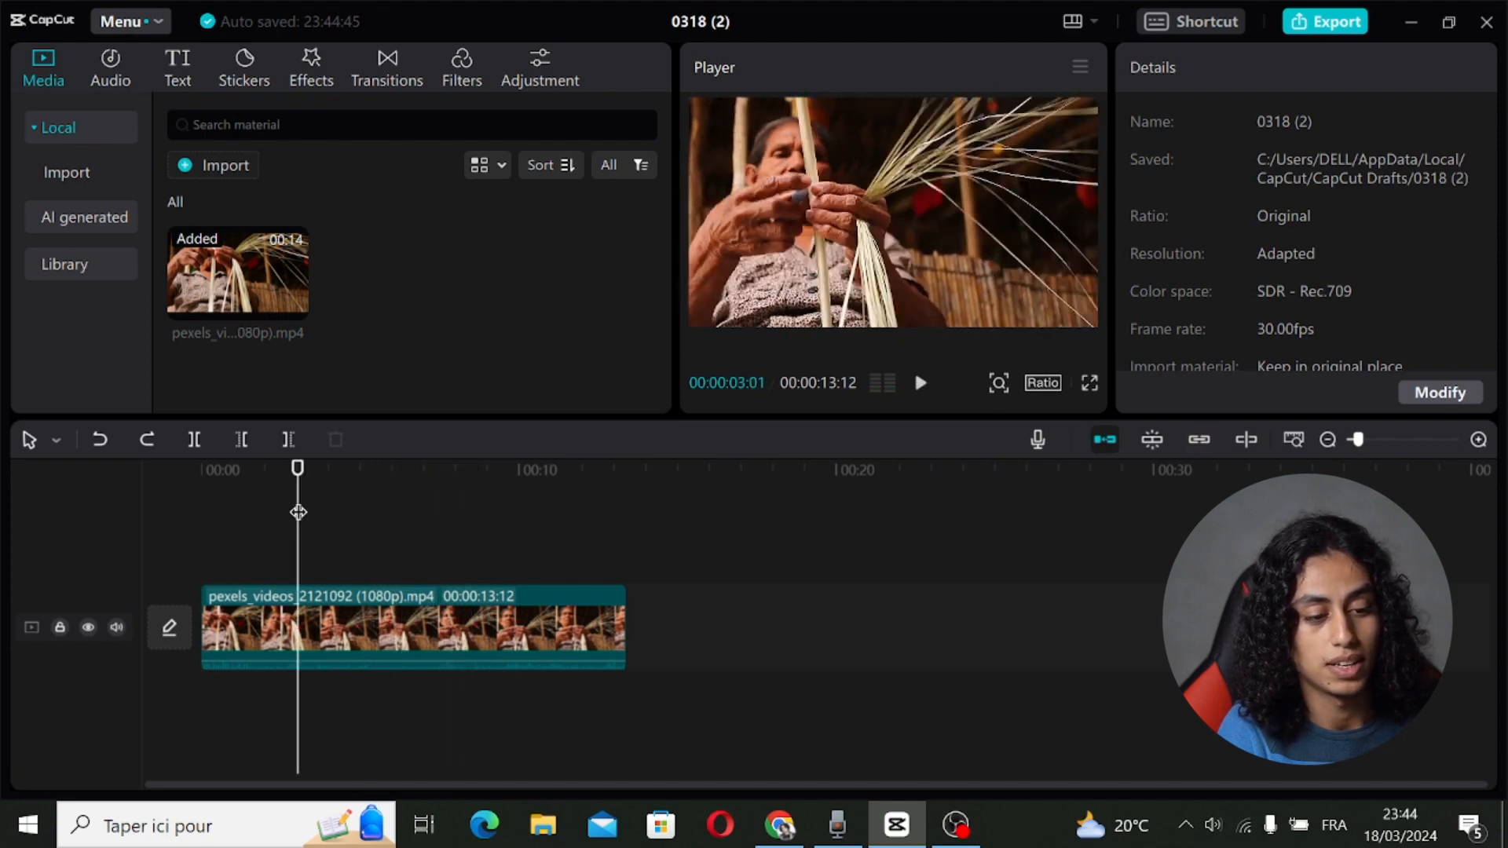
click(918, 382)
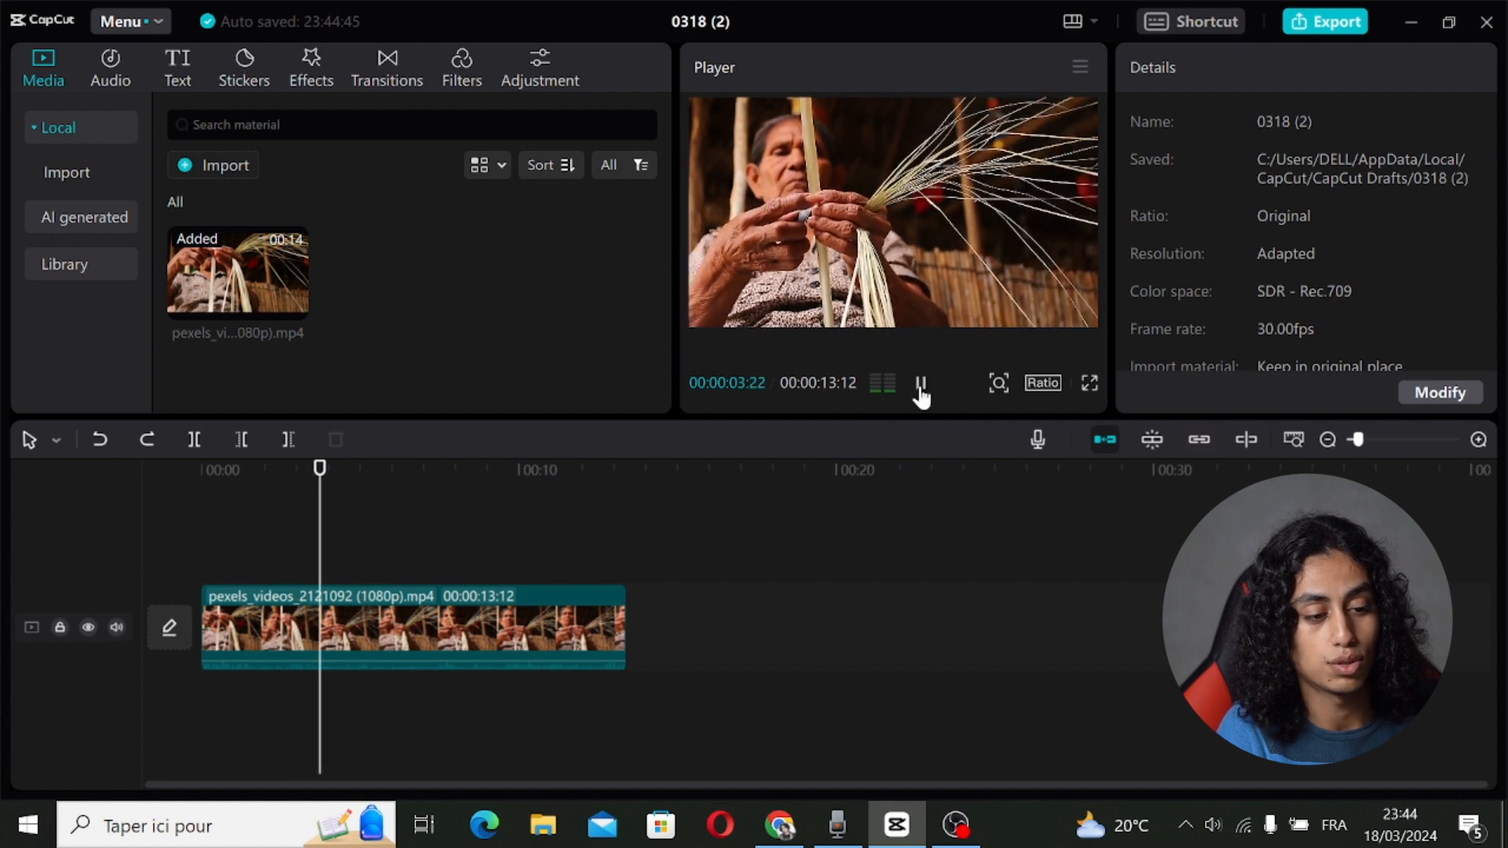
click(918, 393)
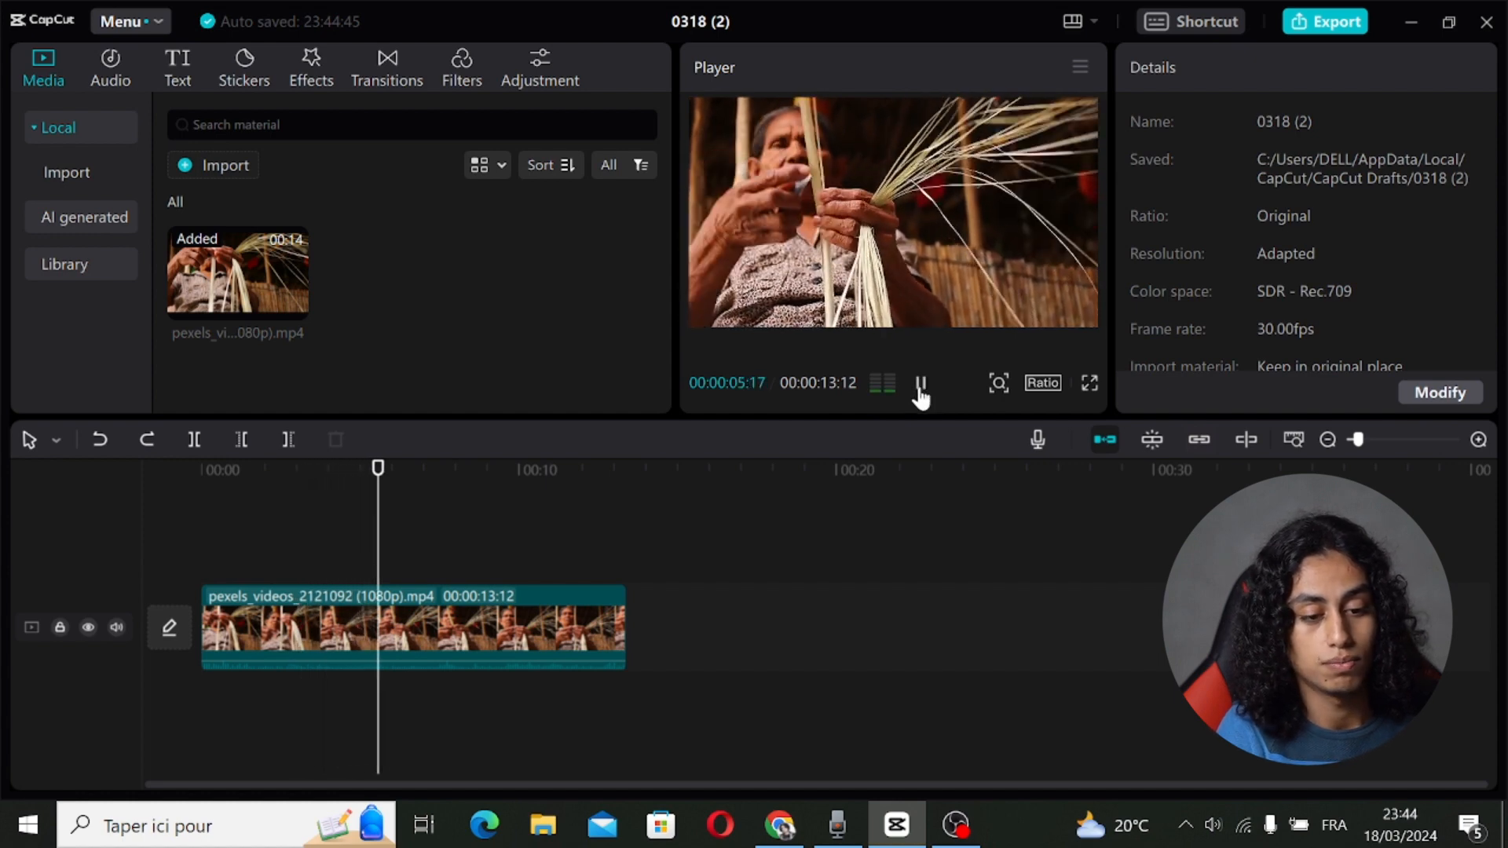
click(414, 625)
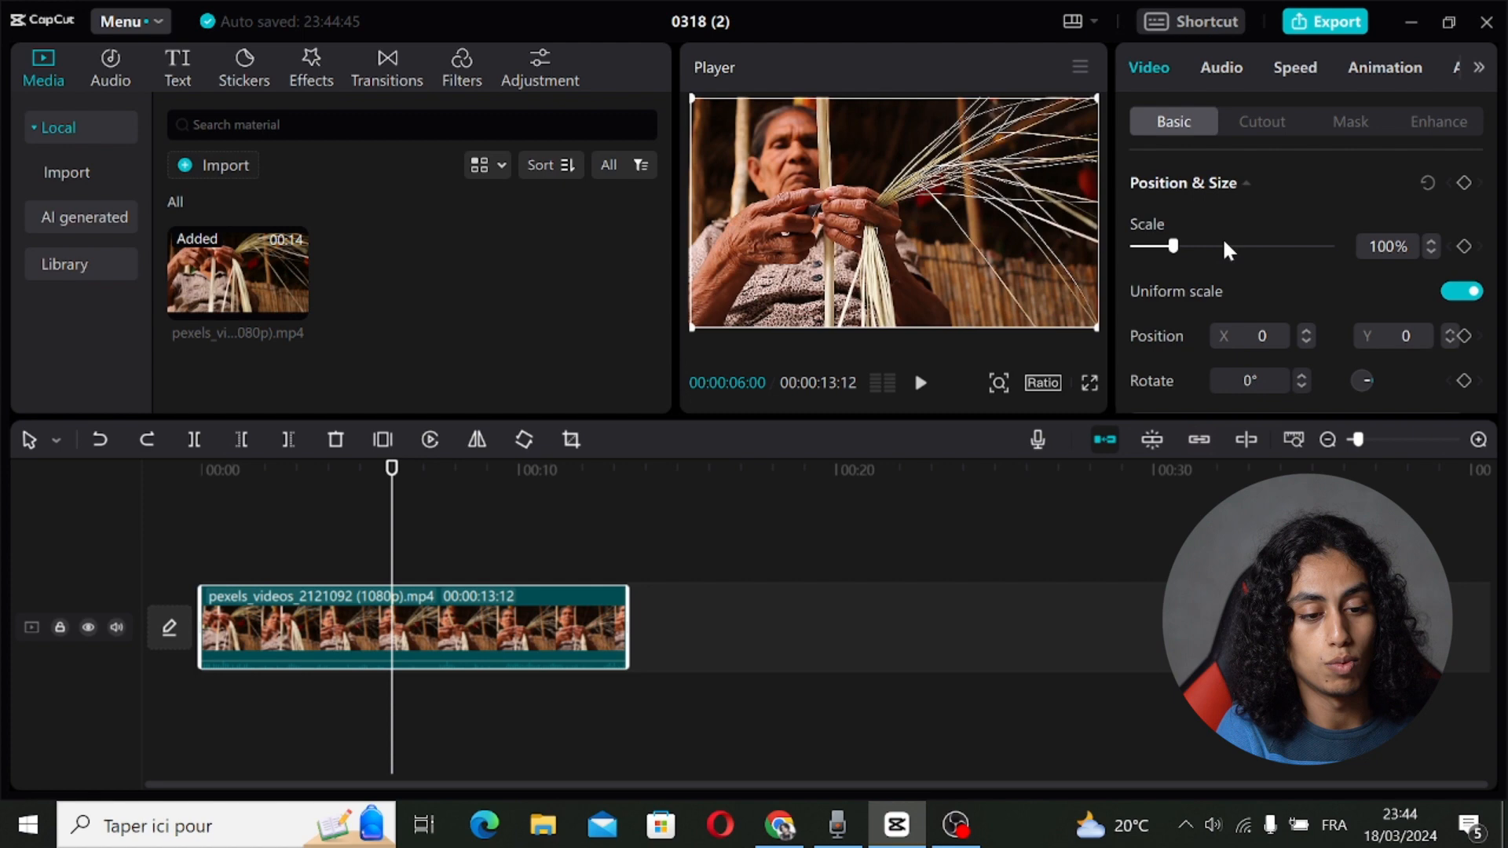
- Apply 0.4x speed to the weaving clip, stretching it to about 33 seconds, and preview it
click(1294, 68)
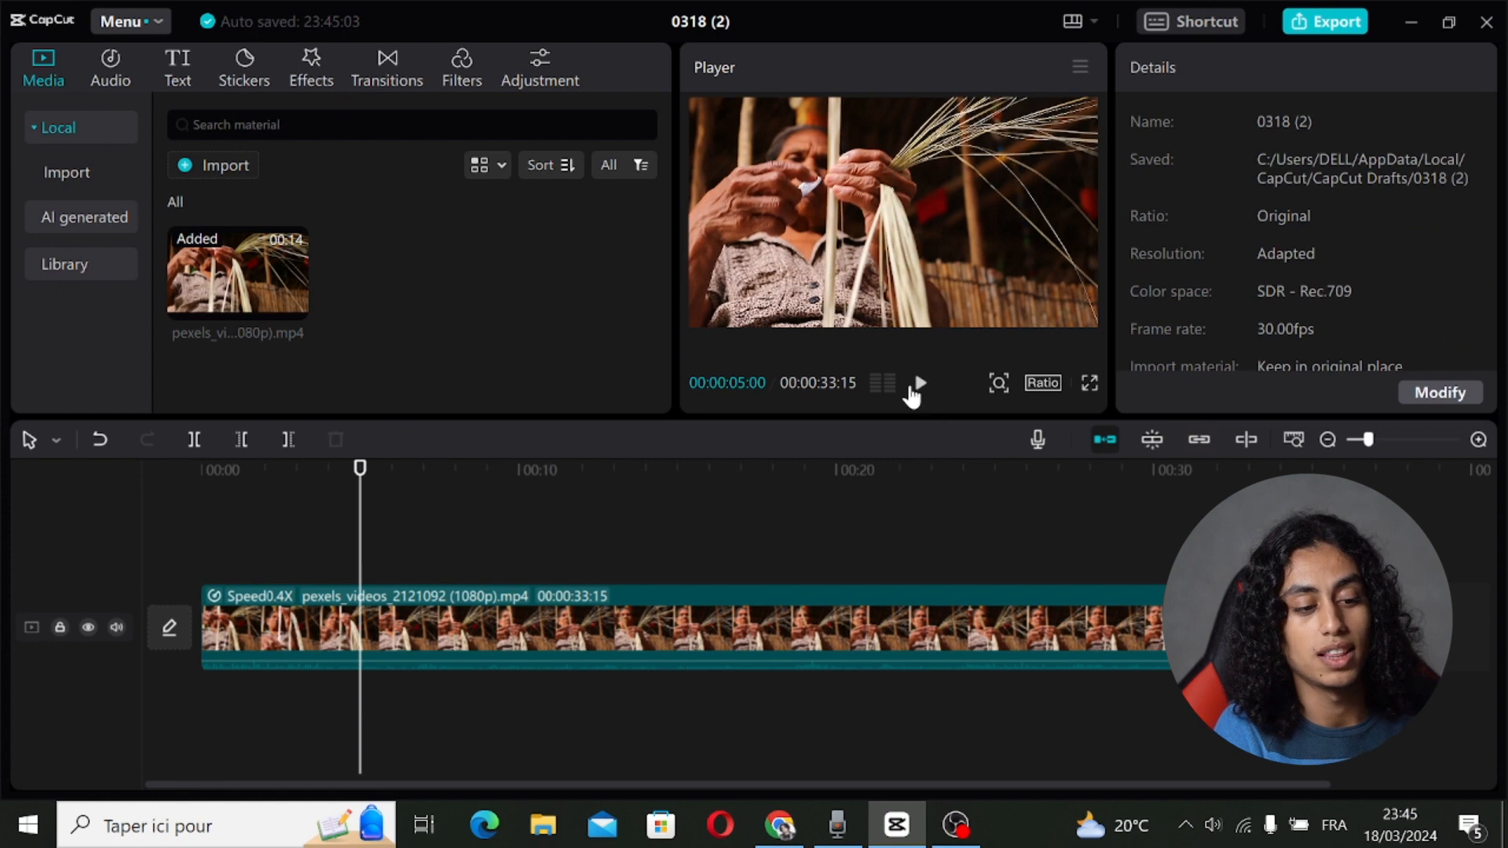
click(915, 382)
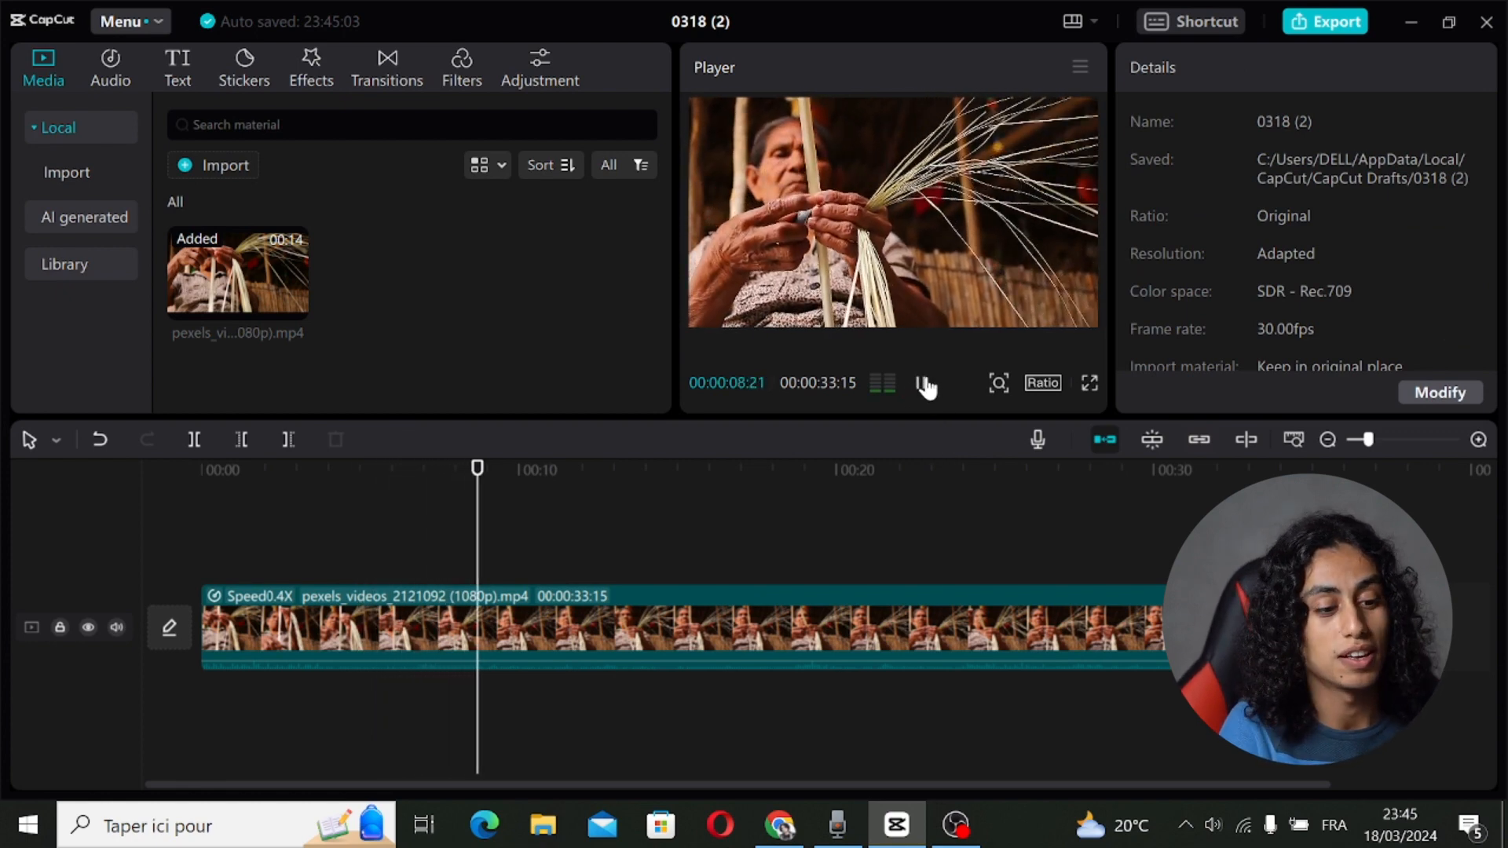
click(922, 385)
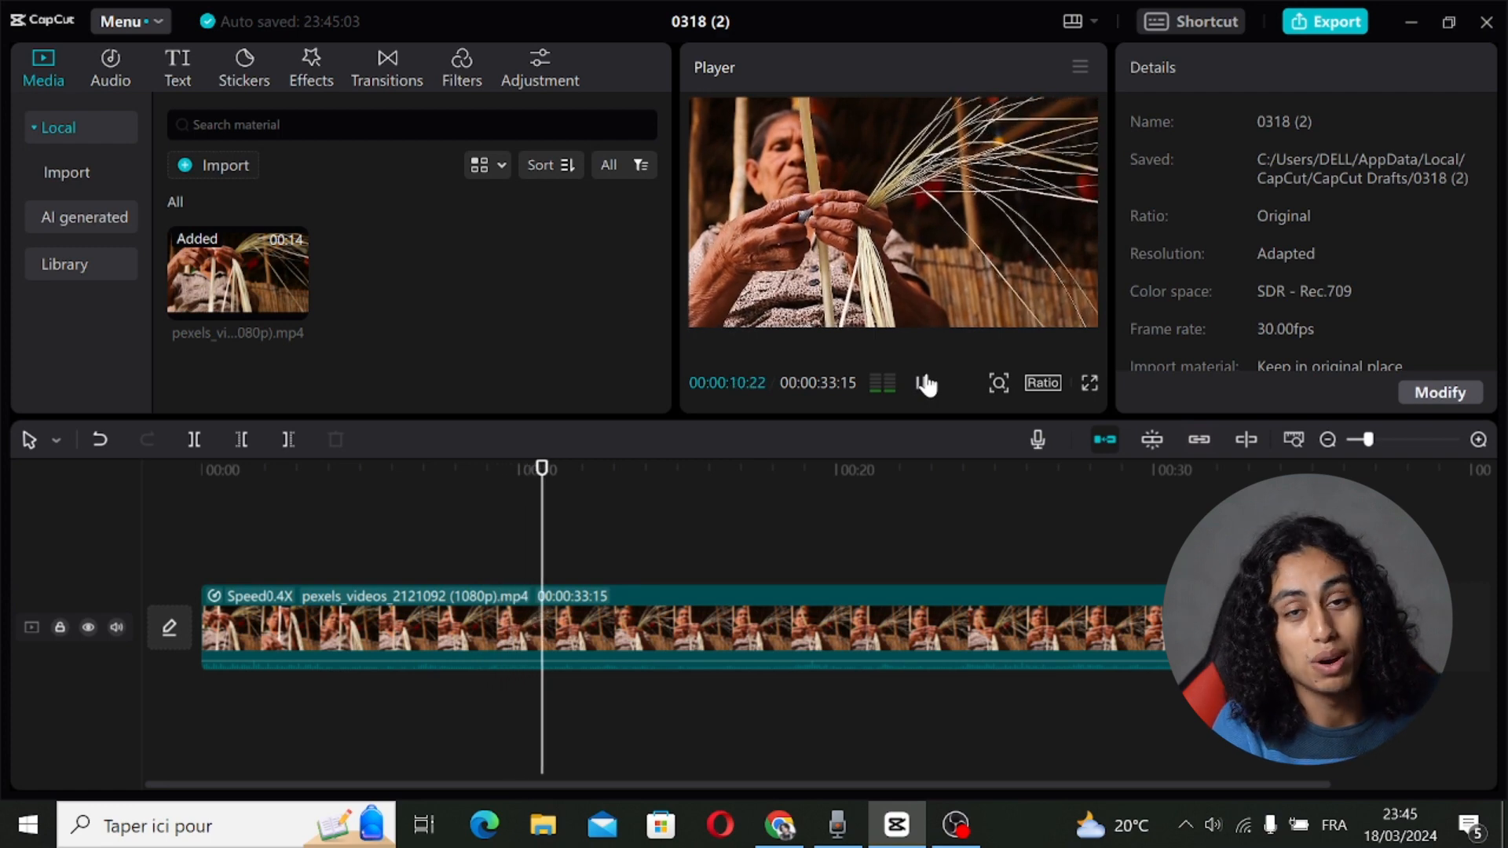